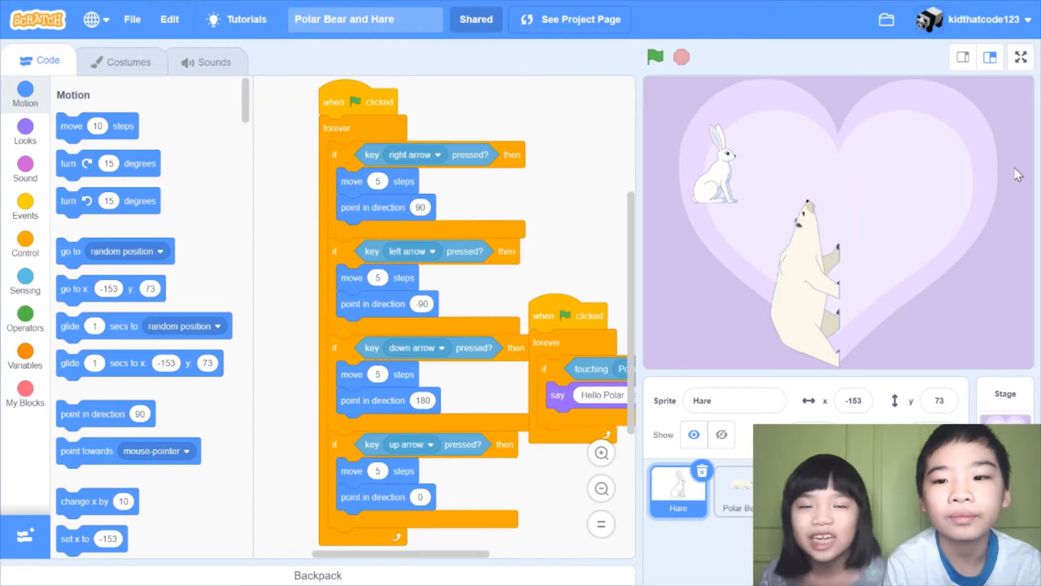
pyautogui.moveTo(990, 137)
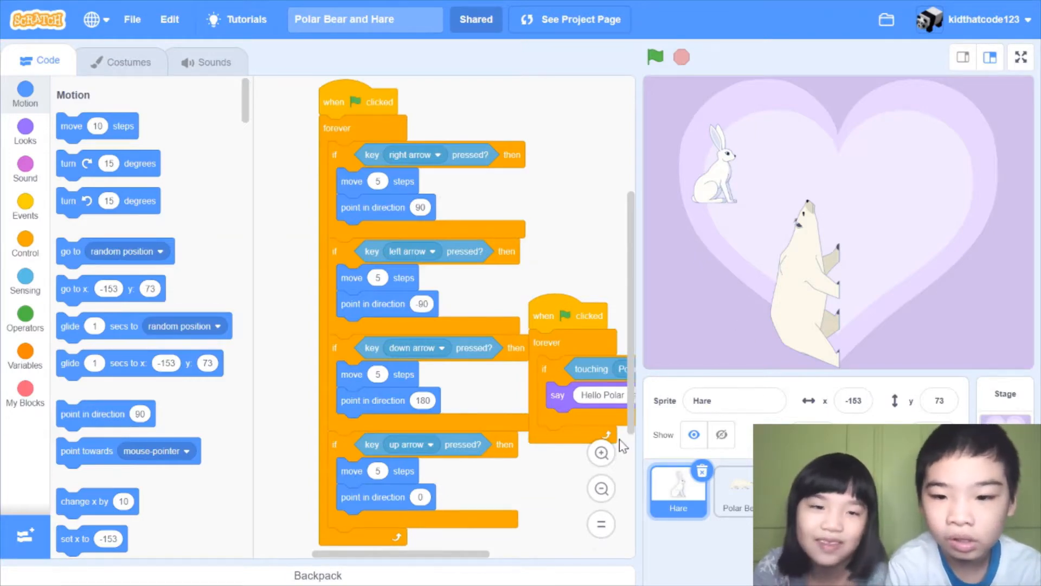
pyautogui.moveTo(719, 40)
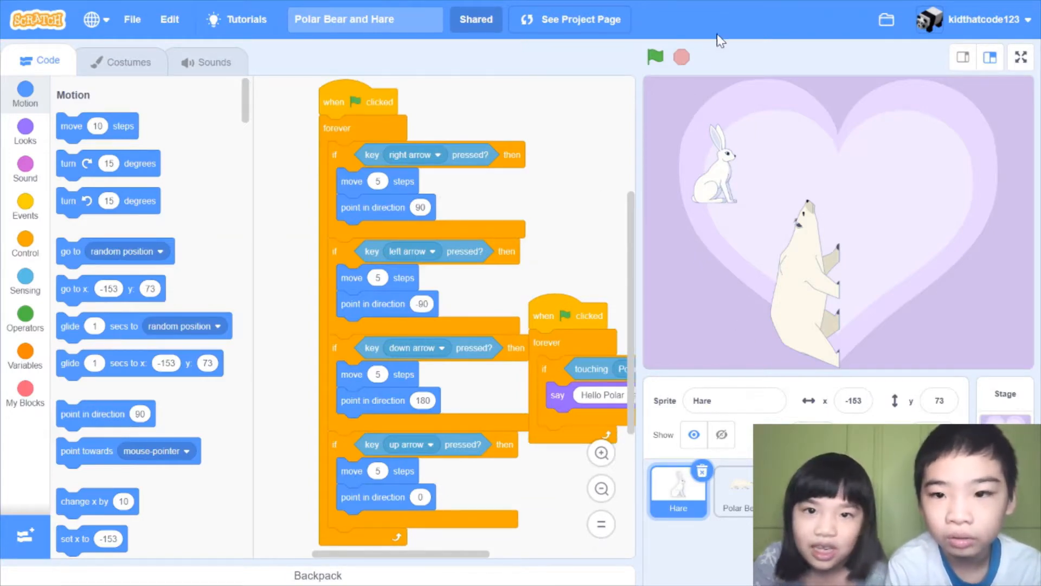
# Run the game from the green flag, let the hare and polar bear greet, then stop it
pyautogui.click(654, 57)
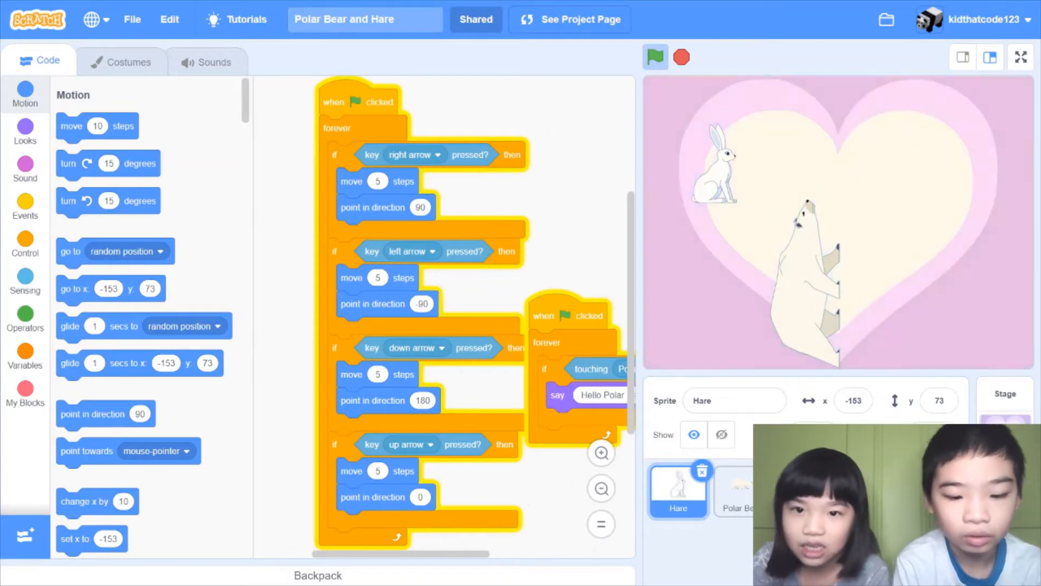
pyautogui.click(654, 57)
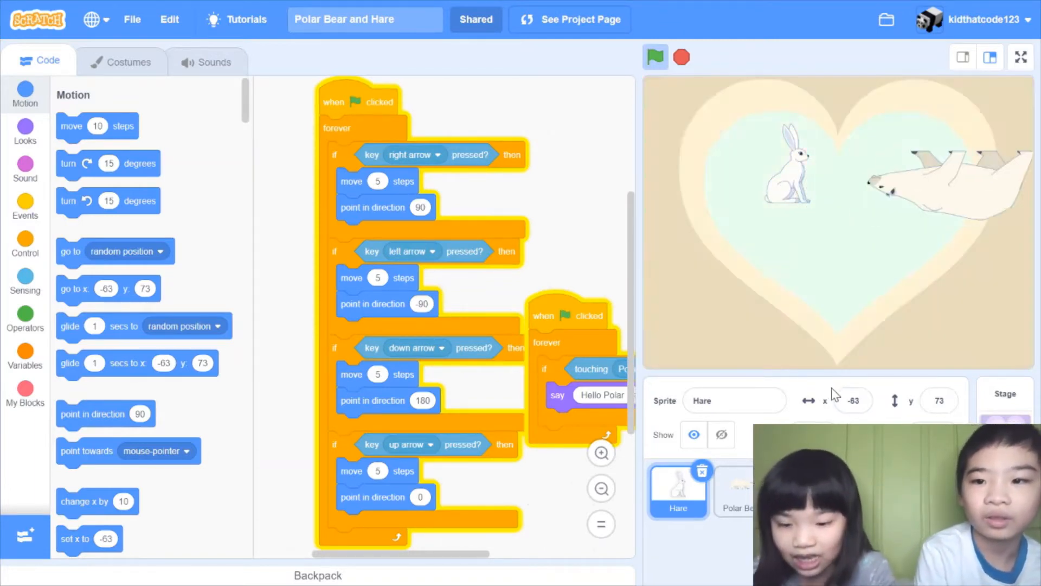
pyautogui.click(654, 57)
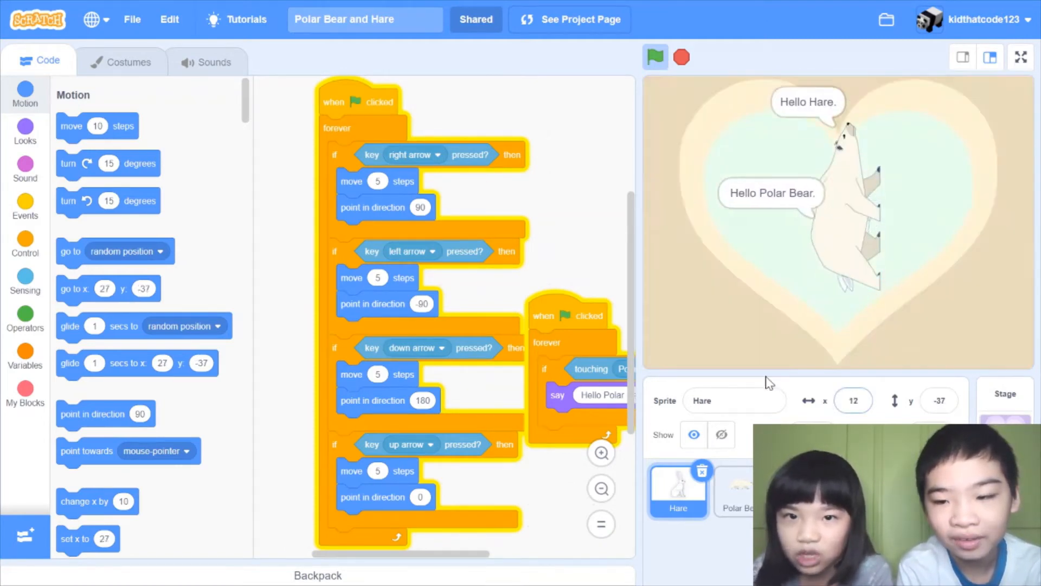
pyautogui.click(654, 58)
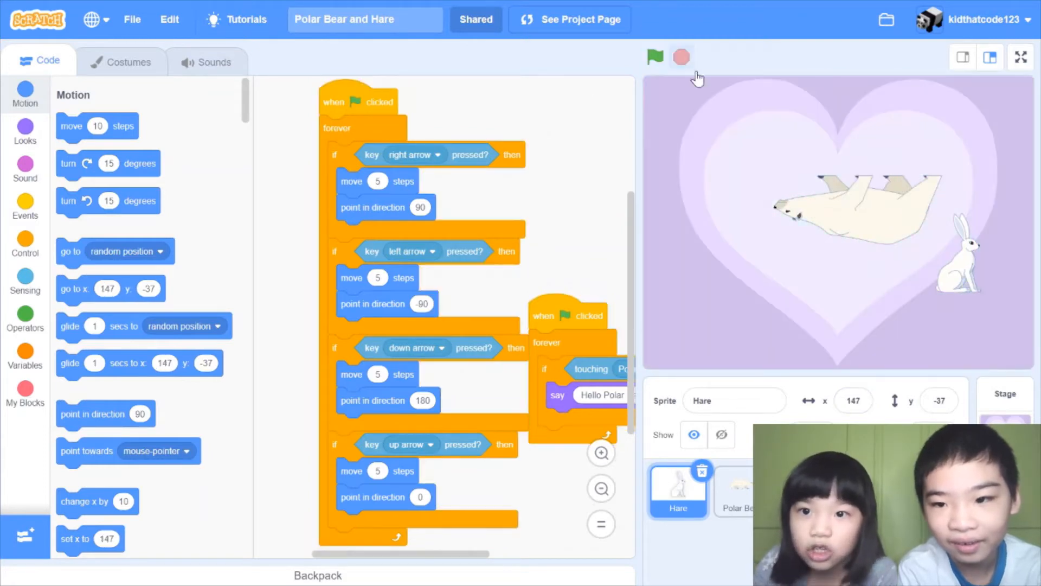
pyautogui.moveTo(658, 285)
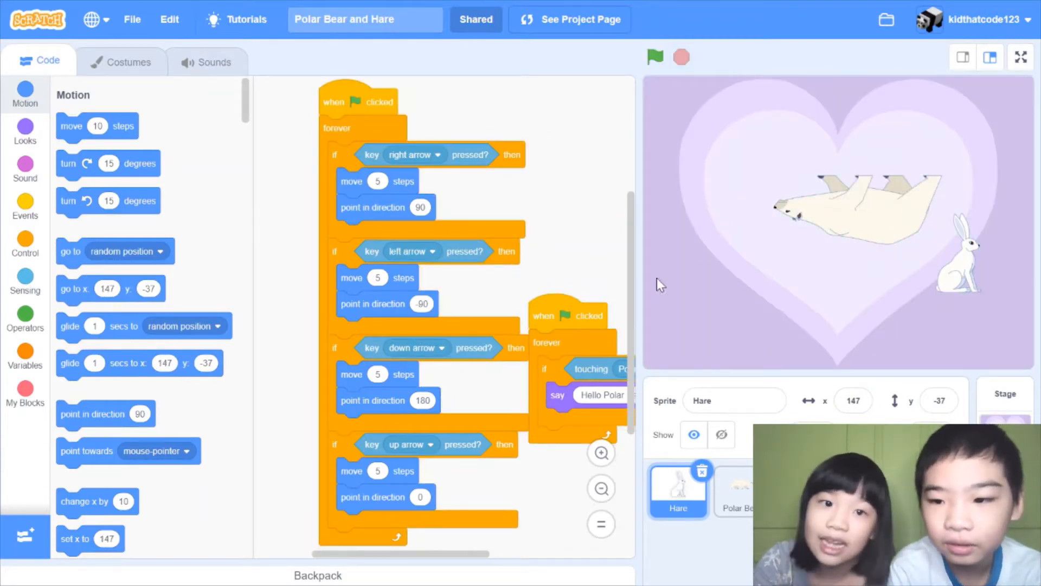
pyautogui.moveTo(517, 214)
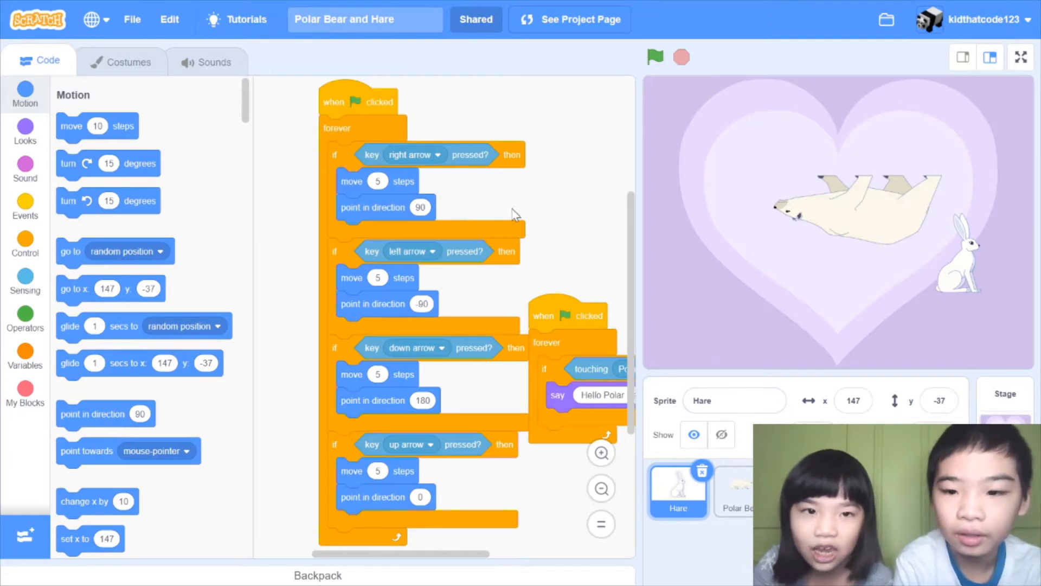
pyautogui.moveTo(446, 115)
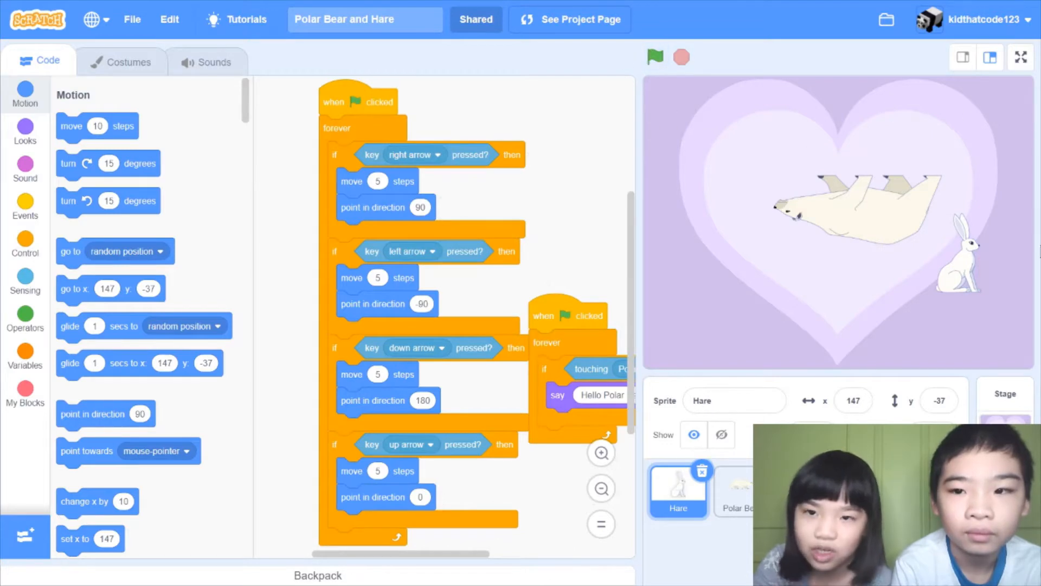
pyautogui.moveTo(406, 155)
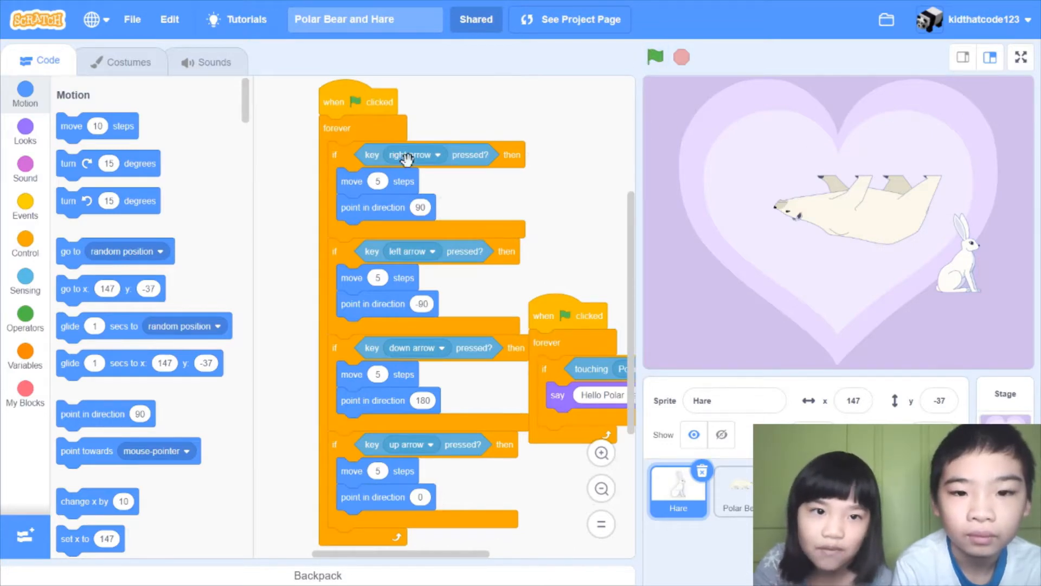
pyautogui.moveTo(537, 193)
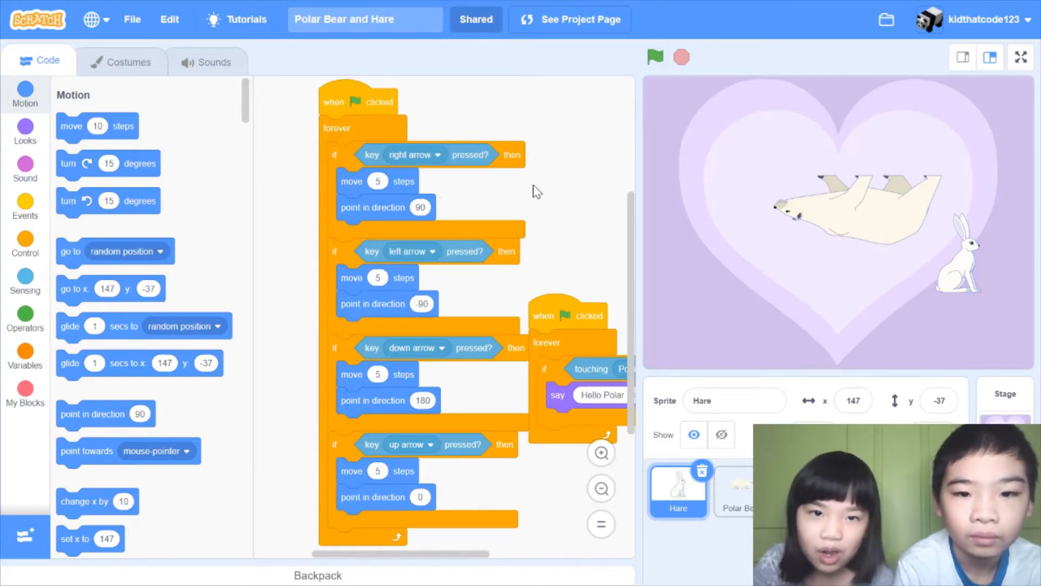
pyautogui.moveTo(388, 203)
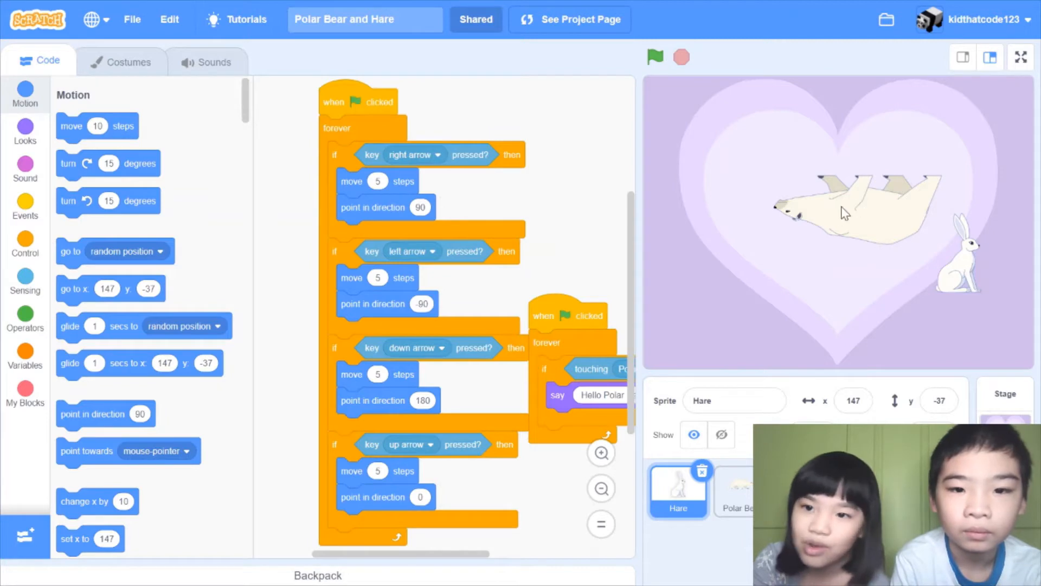
pyautogui.moveTo(338, 260)
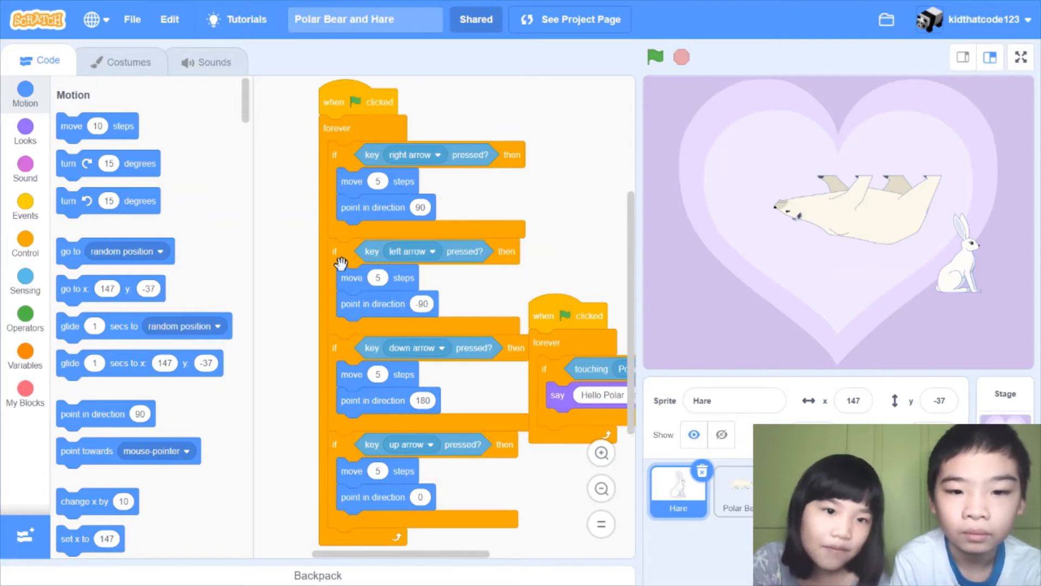
pyautogui.moveTo(505, 258)
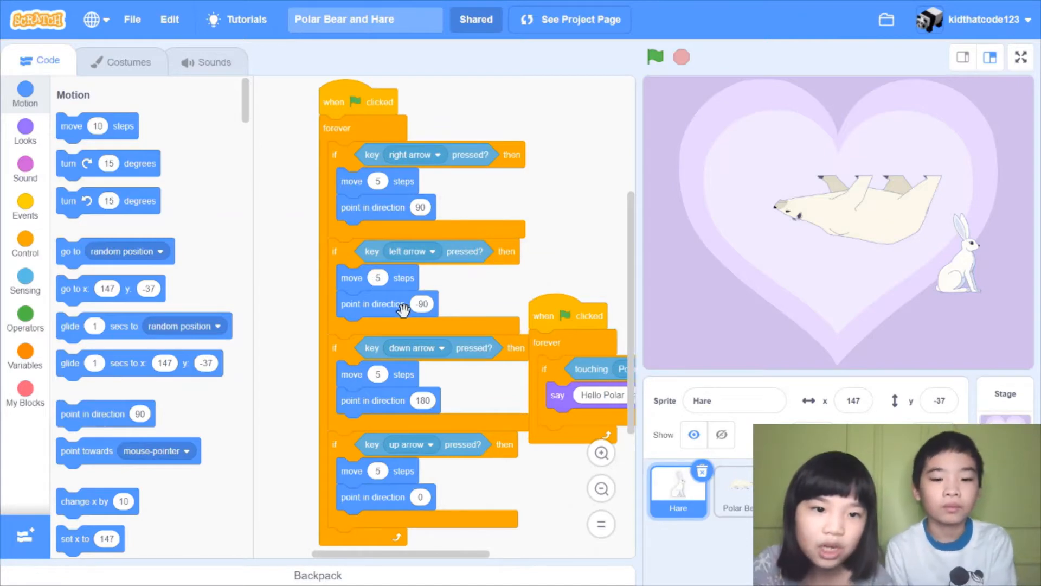
pyautogui.moveTo(478, 304)
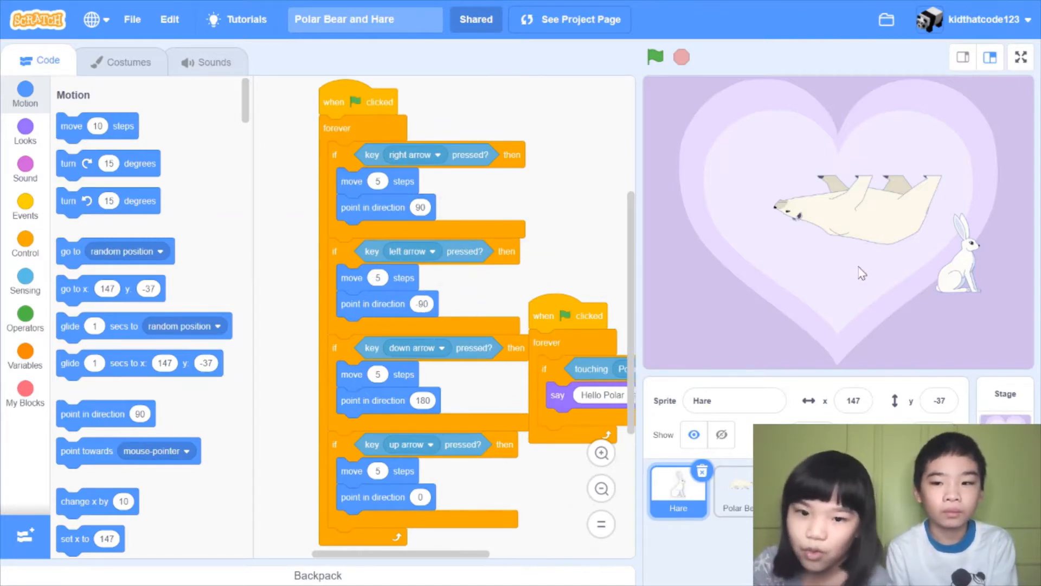
pyautogui.moveTo(705, 234)
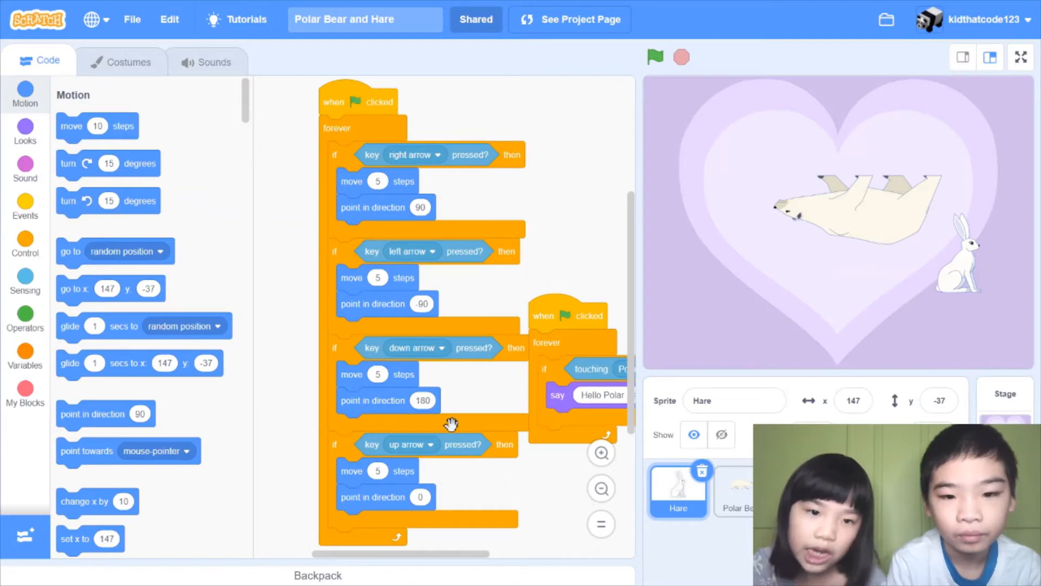
pyautogui.moveTo(394, 419)
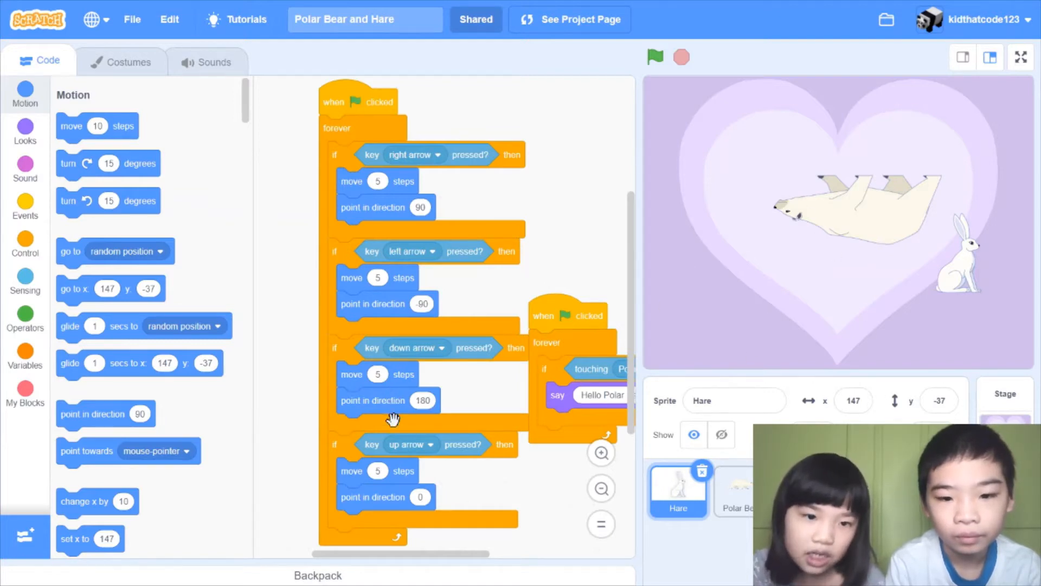
pyautogui.moveTo(442, 500)
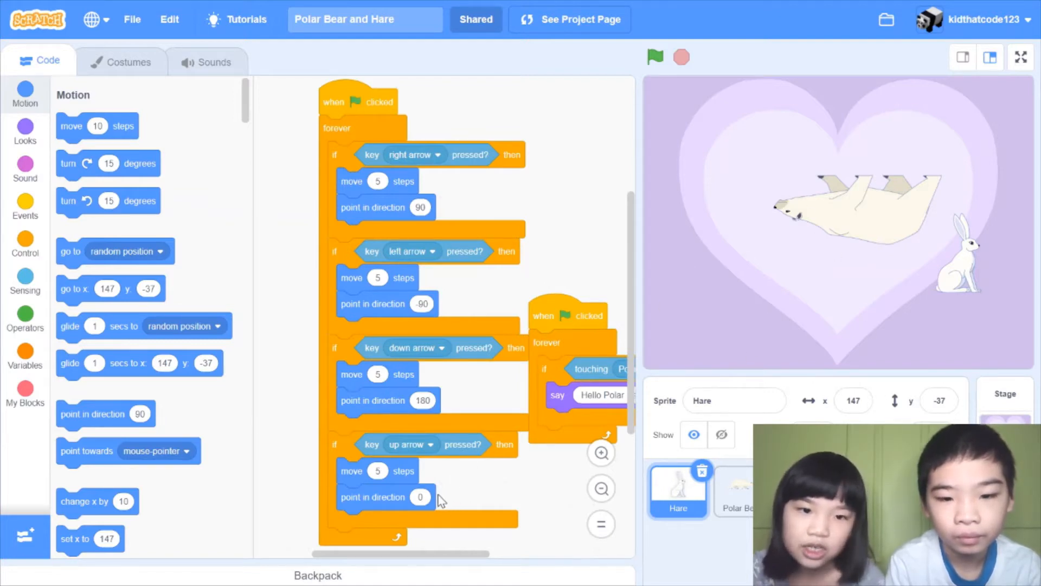
pyautogui.moveTo(586, 277)
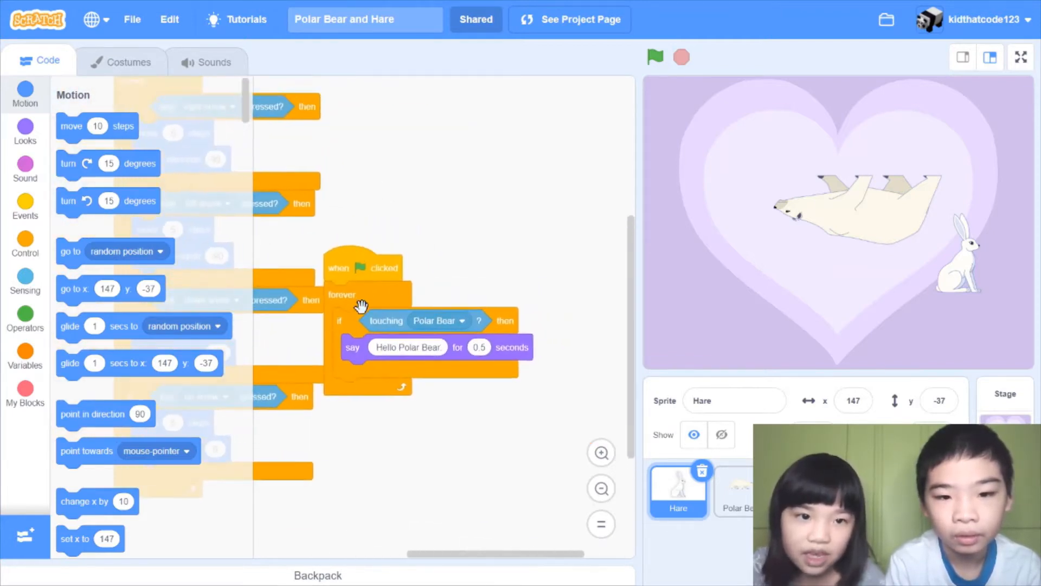
pyautogui.moveTo(551, 311)
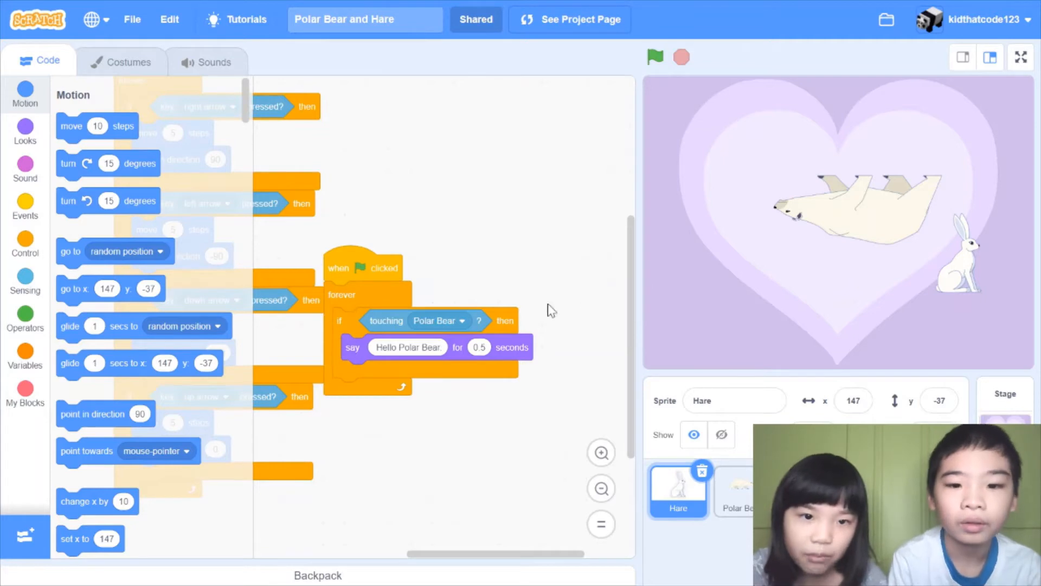
pyautogui.moveTo(994, 294)
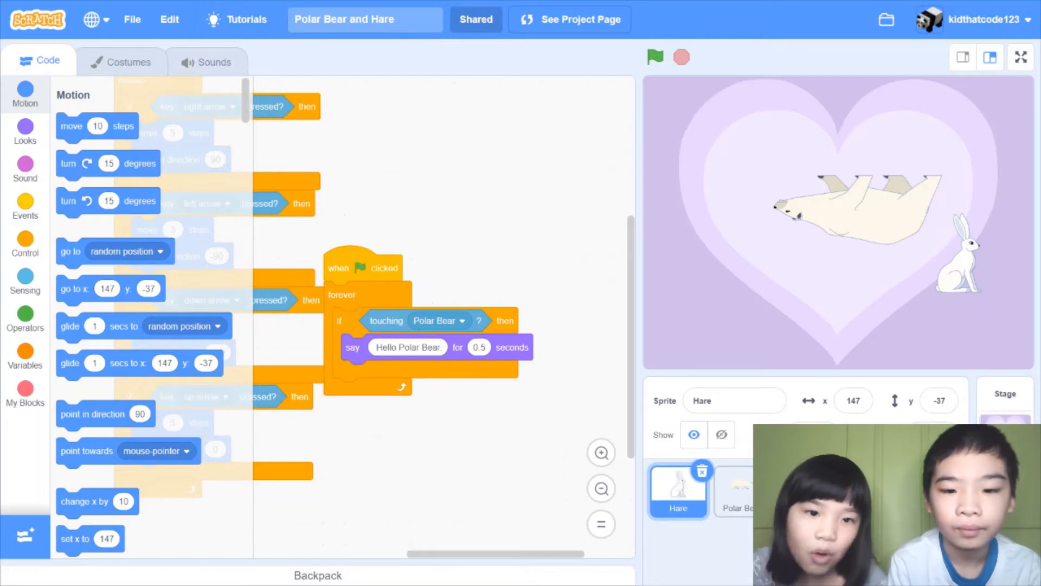
pyautogui.moveTo(480, 365)
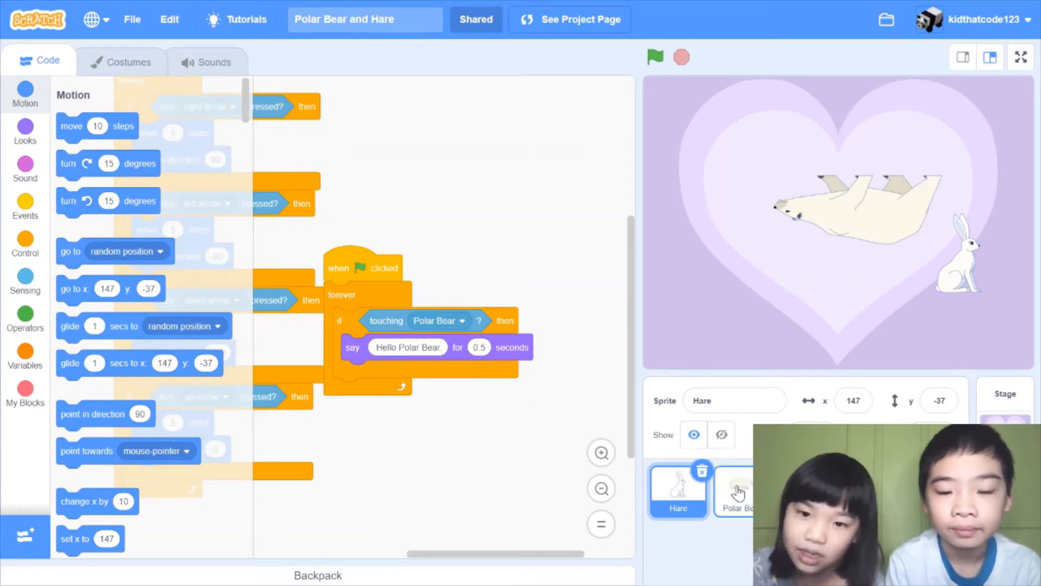
pyautogui.click(735, 492)
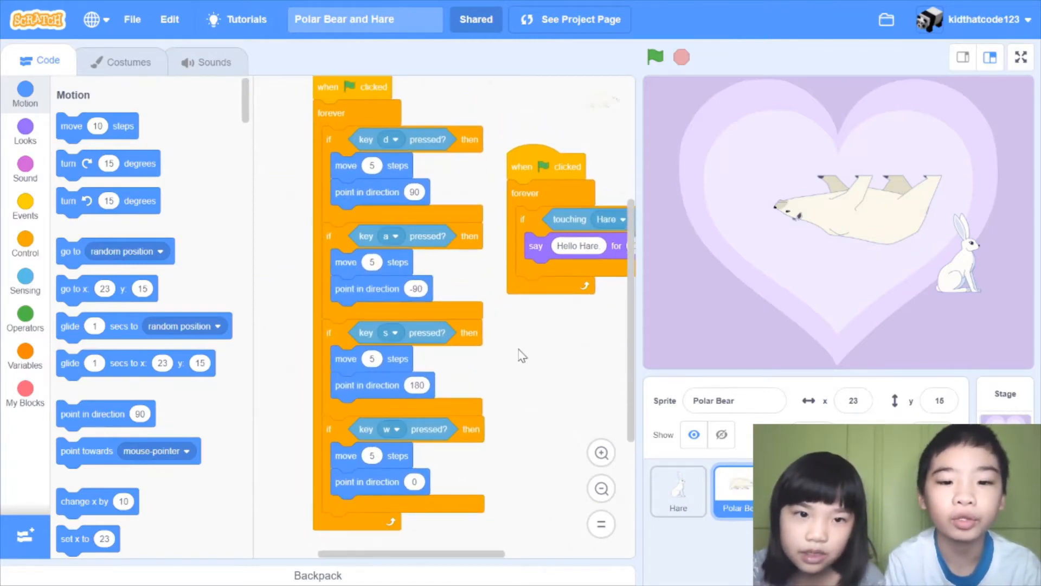
pyautogui.moveTo(404, 303)
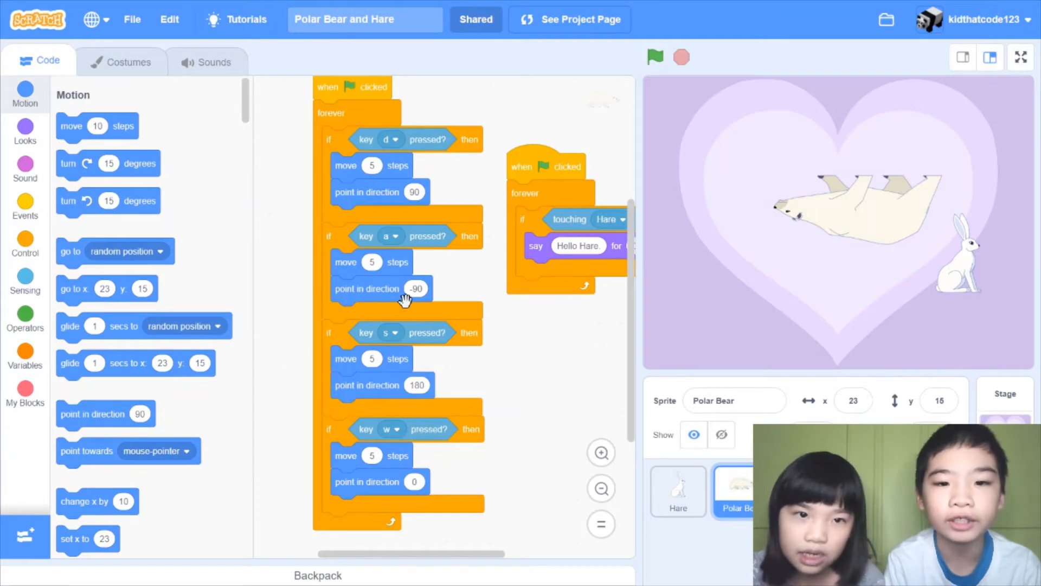
pyautogui.moveTo(422, 372)
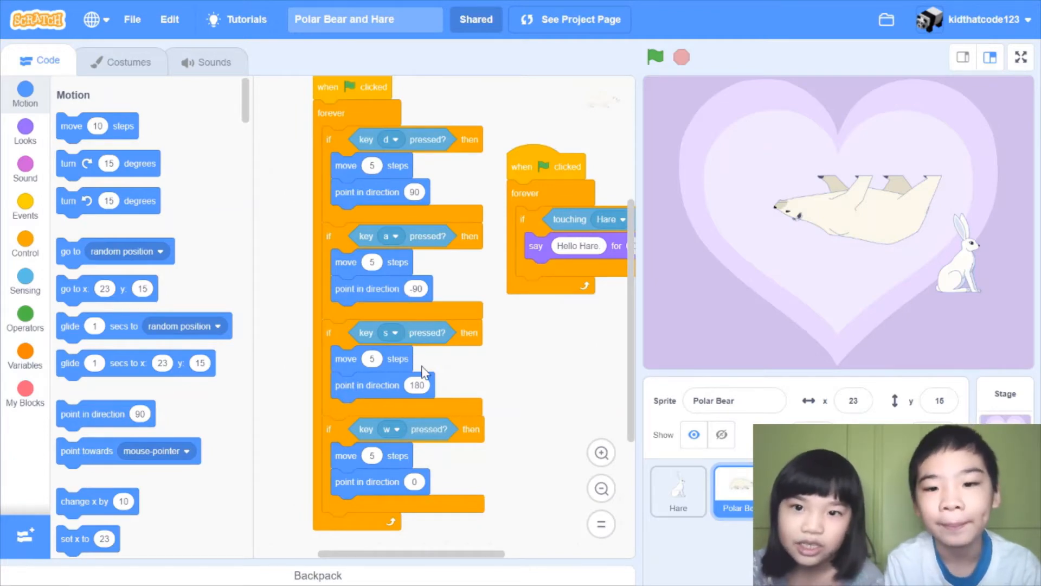
pyautogui.moveTo(611, 329)
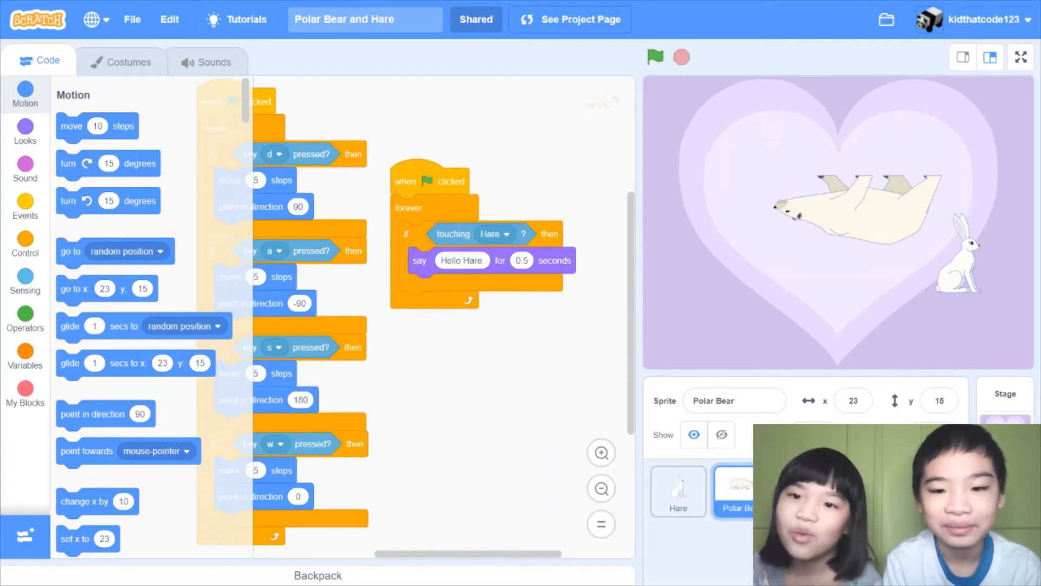
pyautogui.moveTo(853, 310)
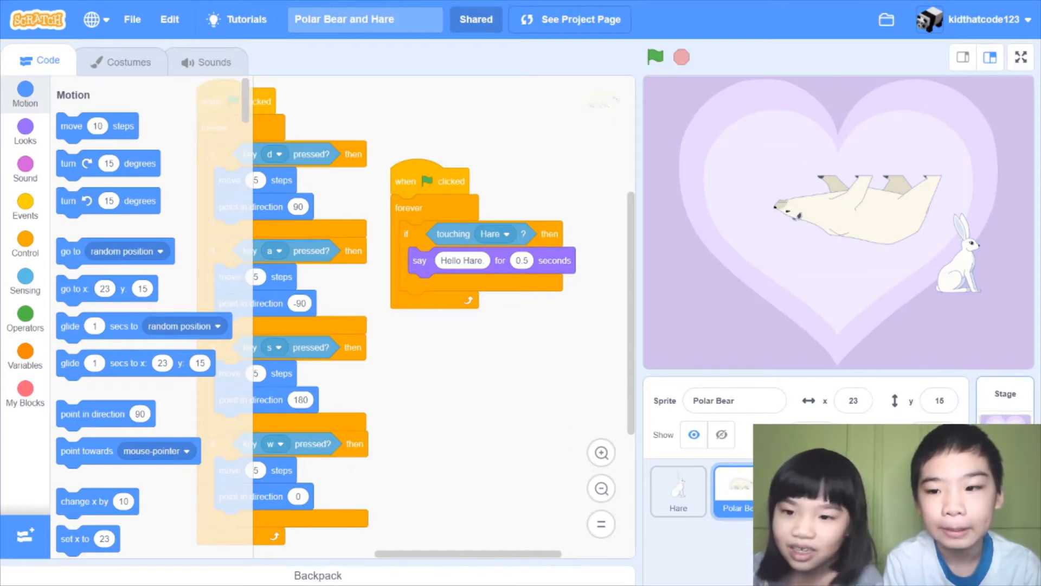
# Select the Stage and test its colour-cycling backdrop script, then stop it
pyautogui.click(1005, 399)
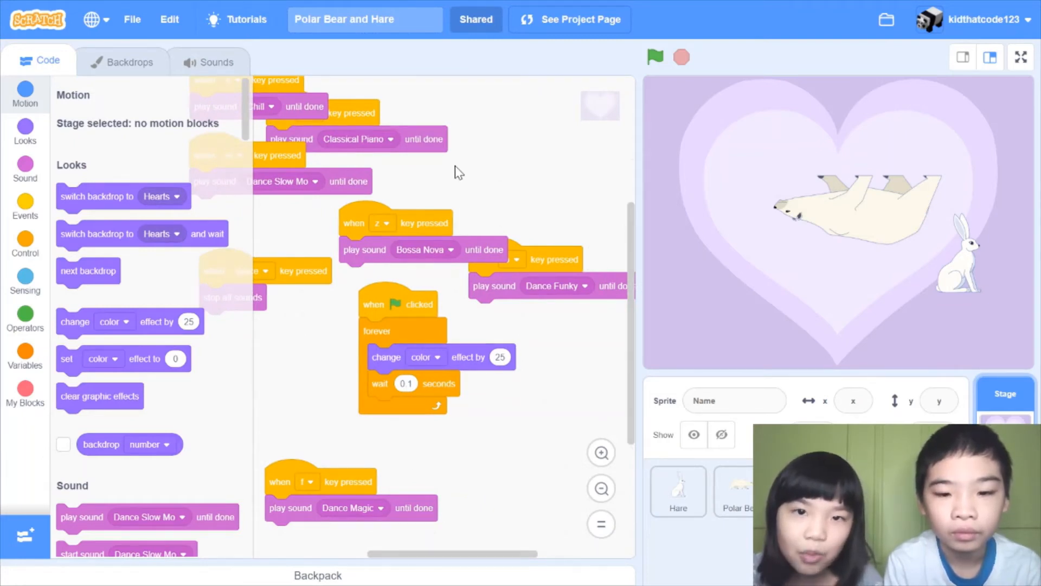
pyautogui.click(654, 57)
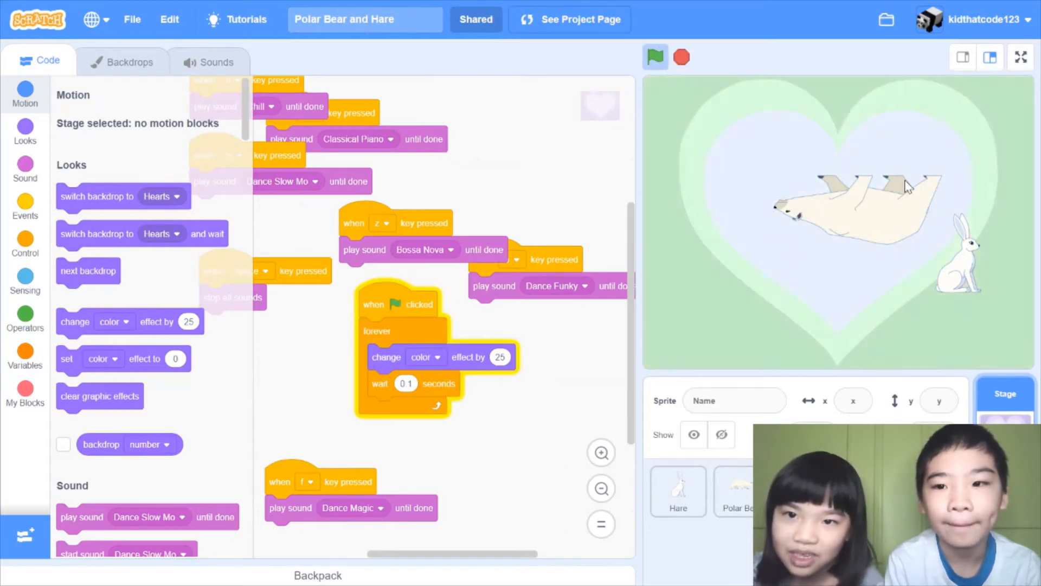
pyautogui.moveTo(1023, 148)
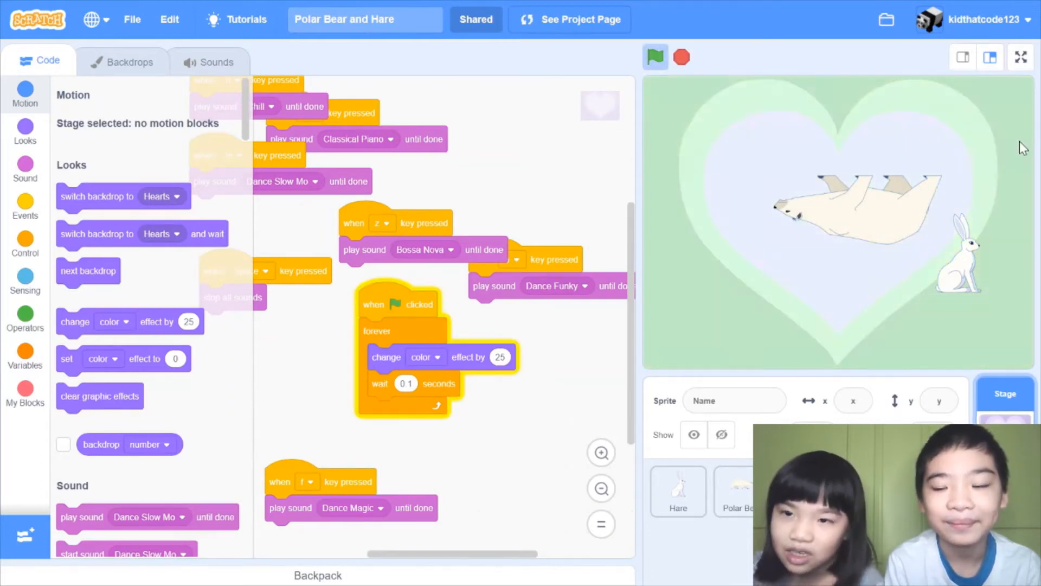
pyautogui.click(681, 57)
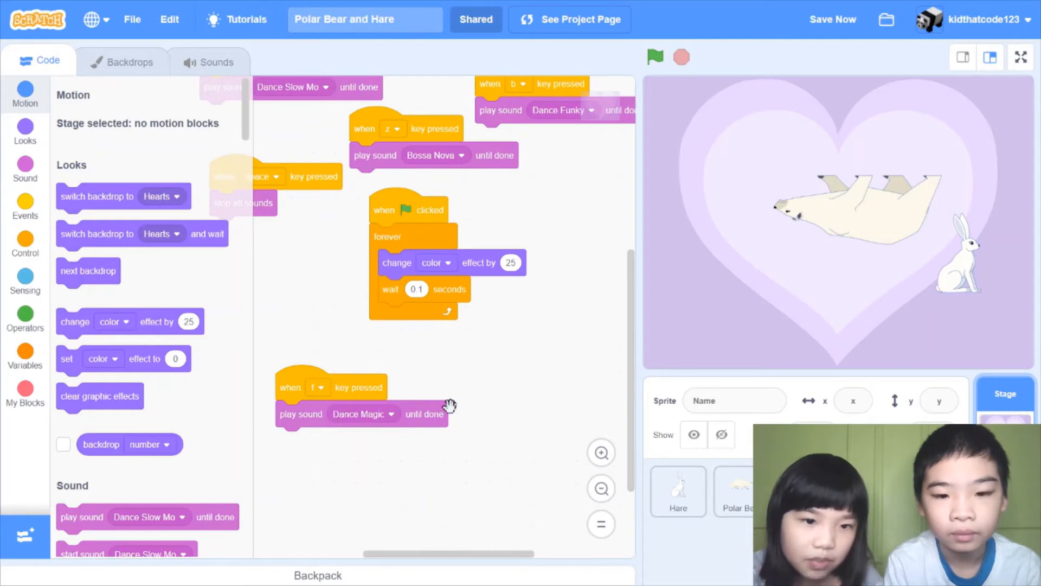
# Show the Stage's sound list with Chill, Dance Funky, Dance Magic and Bossa Nova
pyautogui.click(208, 61)
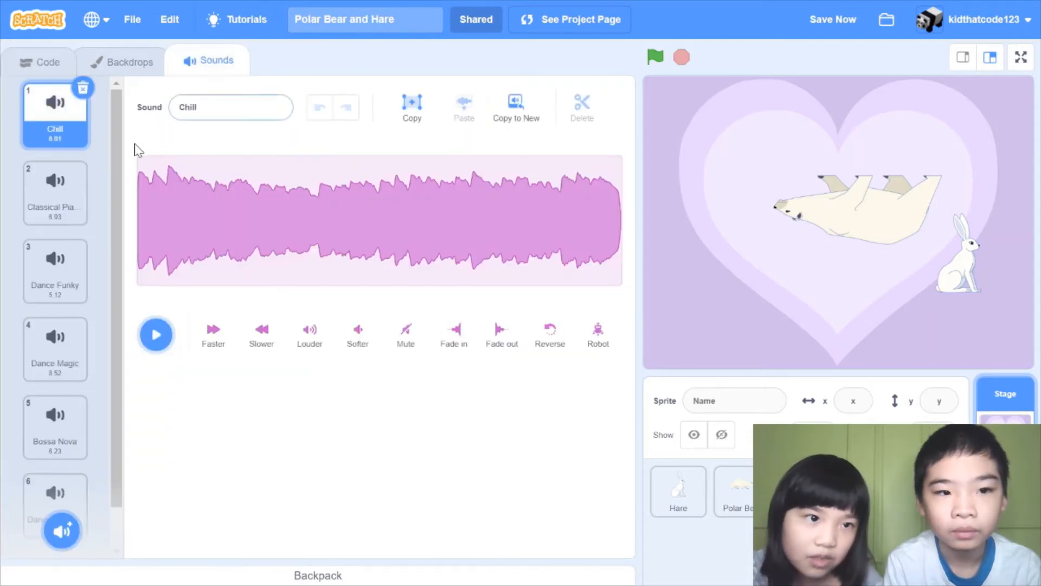
pyautogui.scroll(-3)
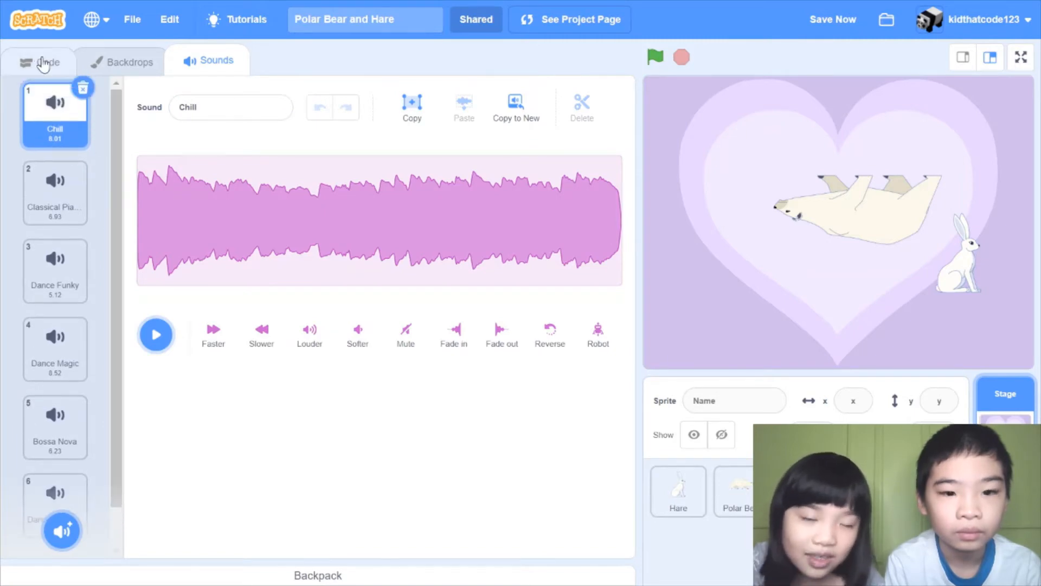
# Return to the Stage's Code view with its key-triggered sound and colour-change scripts
pyautogui.click(38, 59)
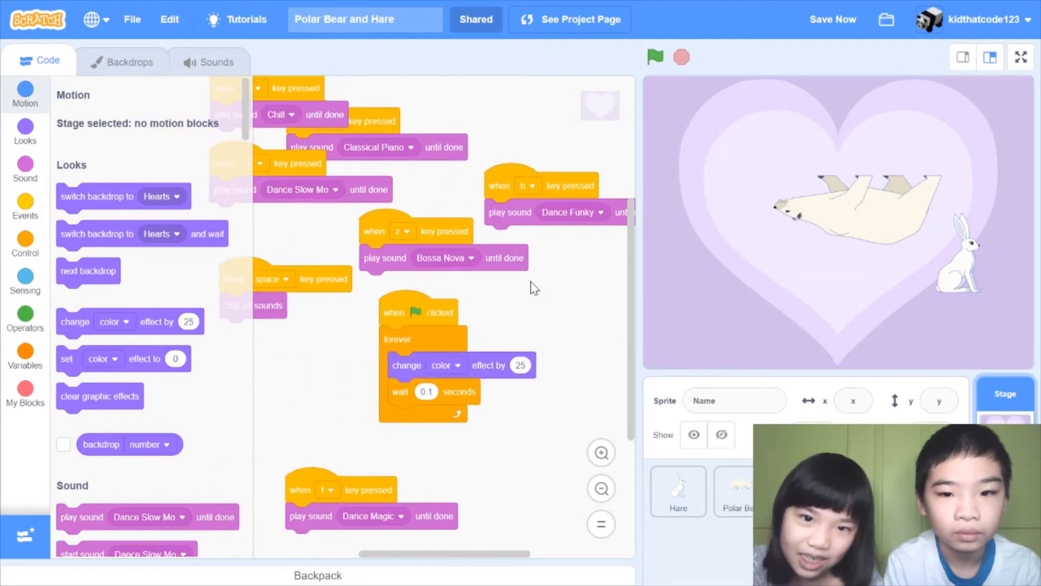
pyautogui.moveTo(465, 291)
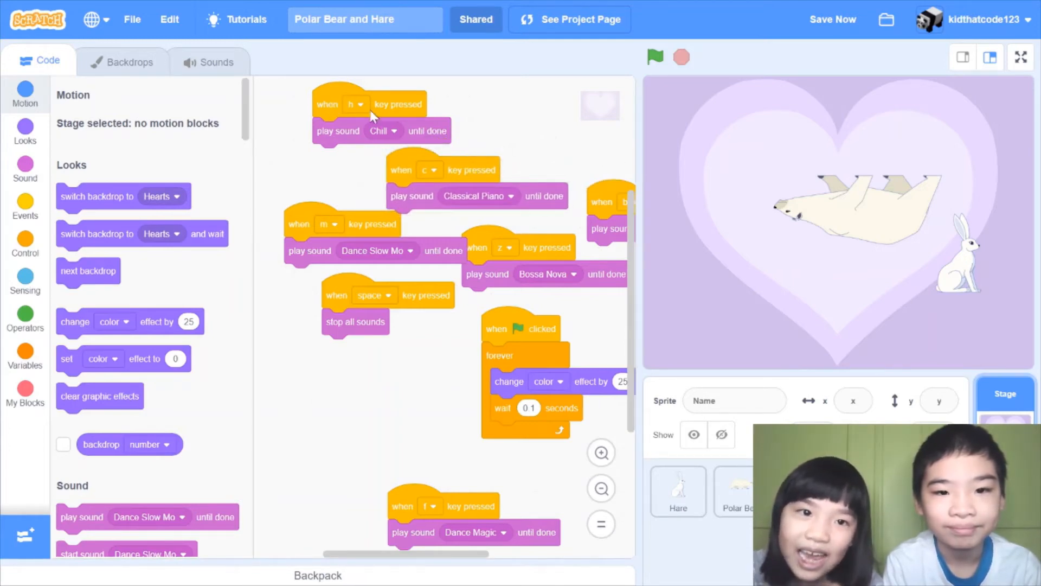
pyautogui.moveTo(388, 137)
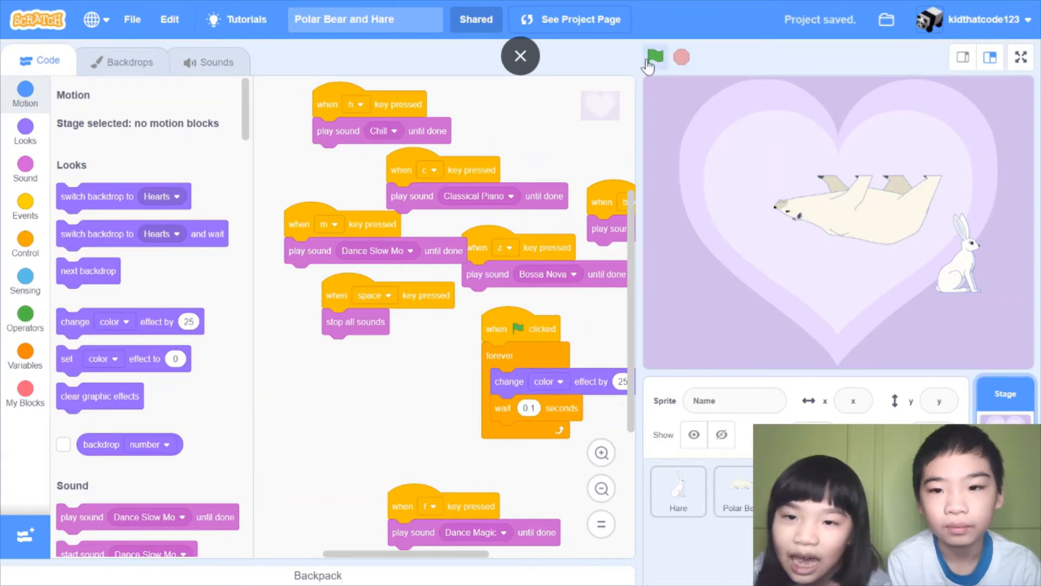
# Start the game running from the green flag
pyautogui.click(654, 56)
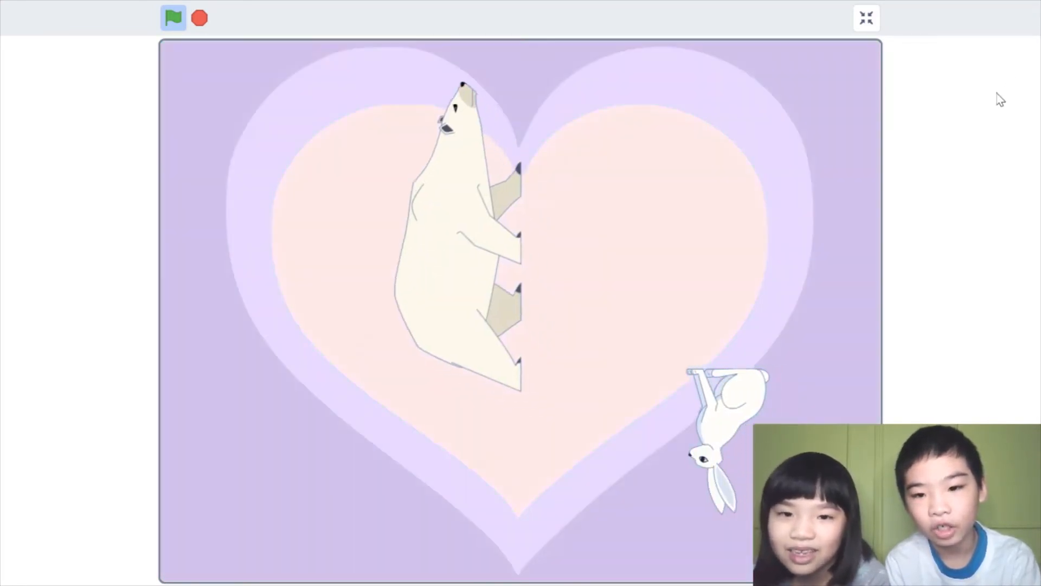
# Steer both animals in full screen until they exchange 'Hello Polar Bear' and 'Hello Hare'
pyautogui.click(172, 18)
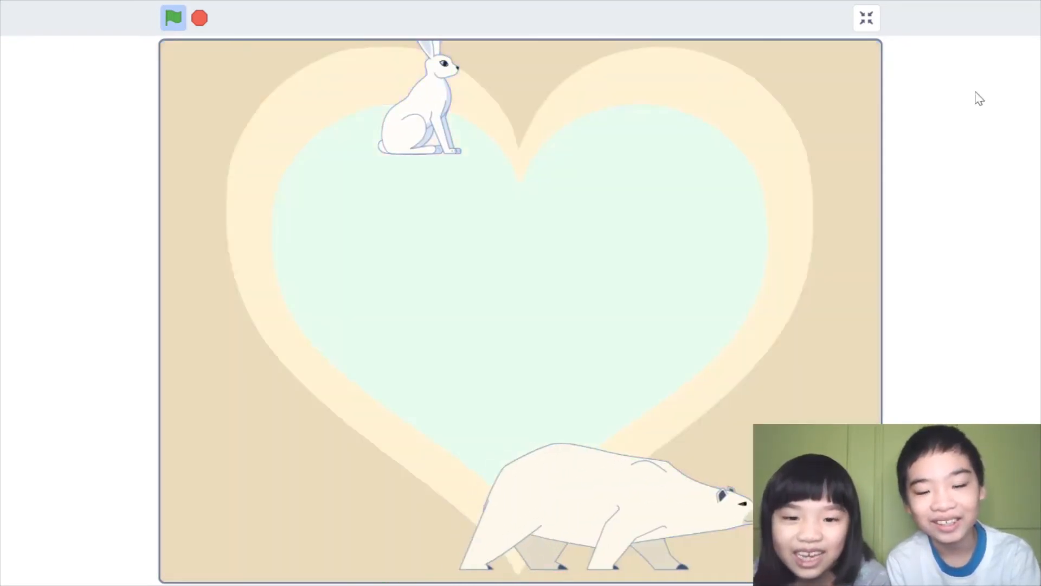
pyautogui.click(173, 18)
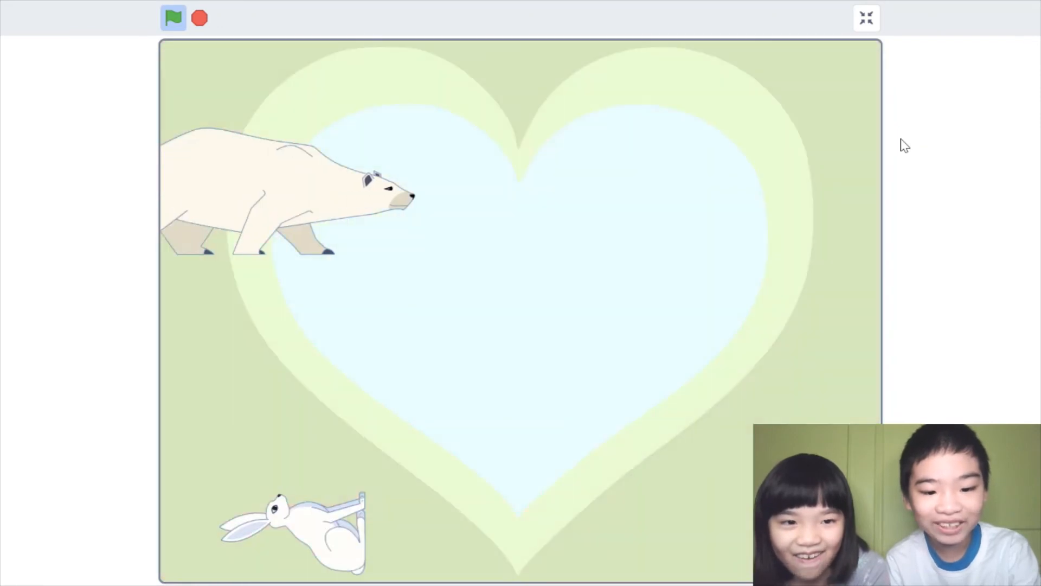
pyautogui.click(172, 18)
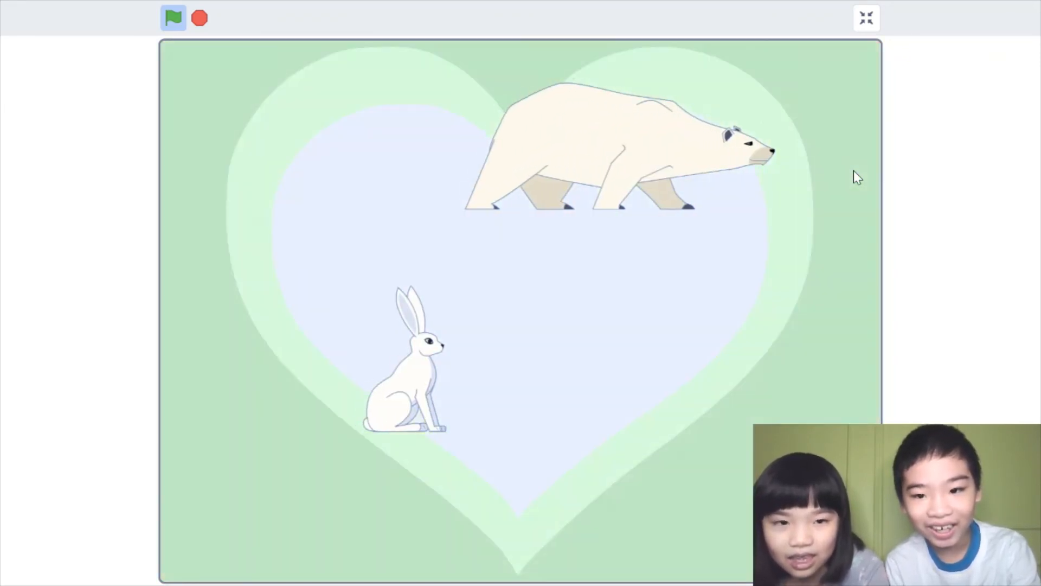
pyautogui.click(173, 19)
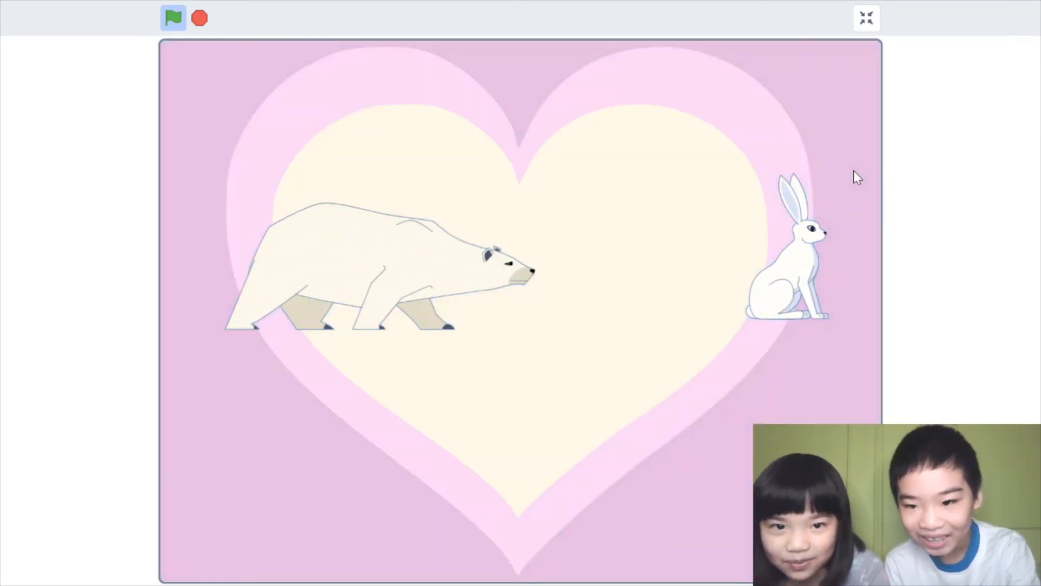
pyautogui.click(173, 18)
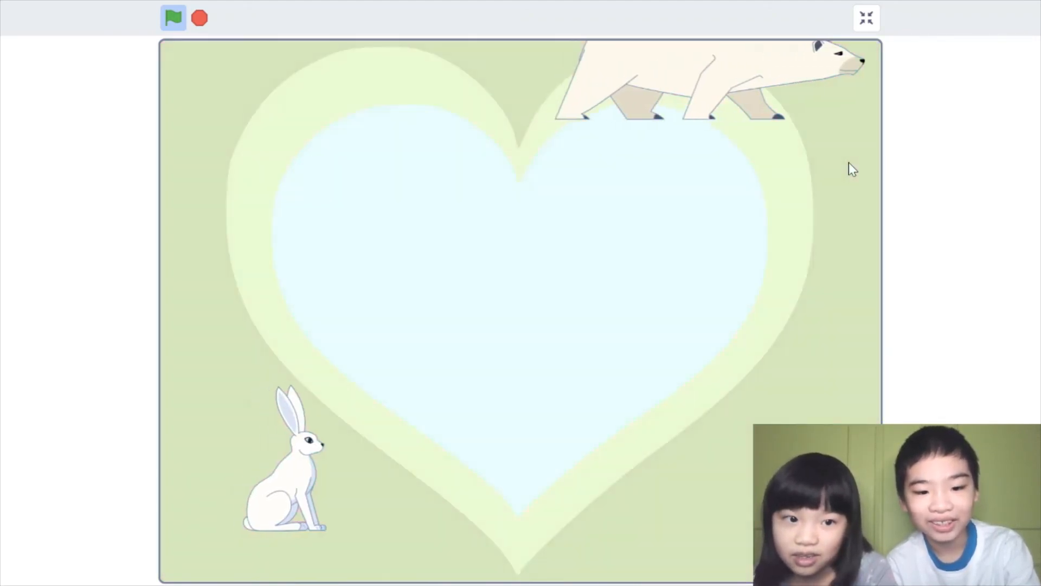
pyautogui.click(172, 18)
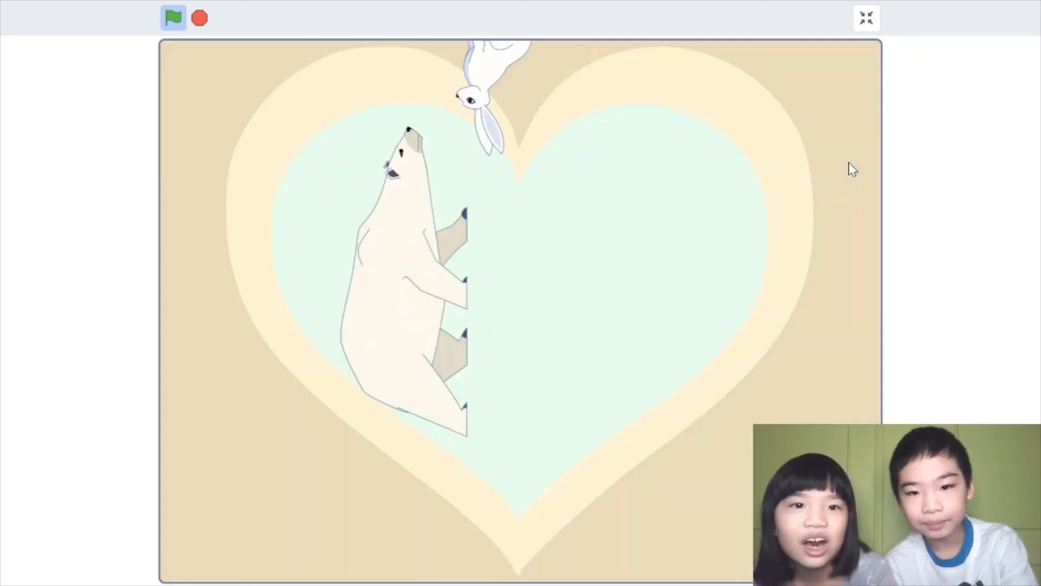
pyautogui.click(172, 18)
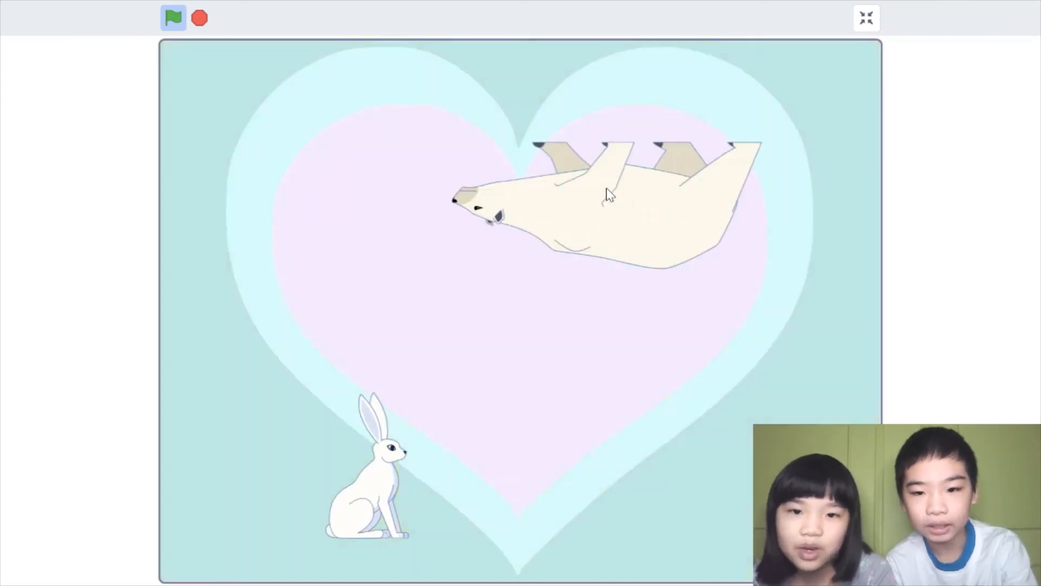
pyautogui.click(172, 17)
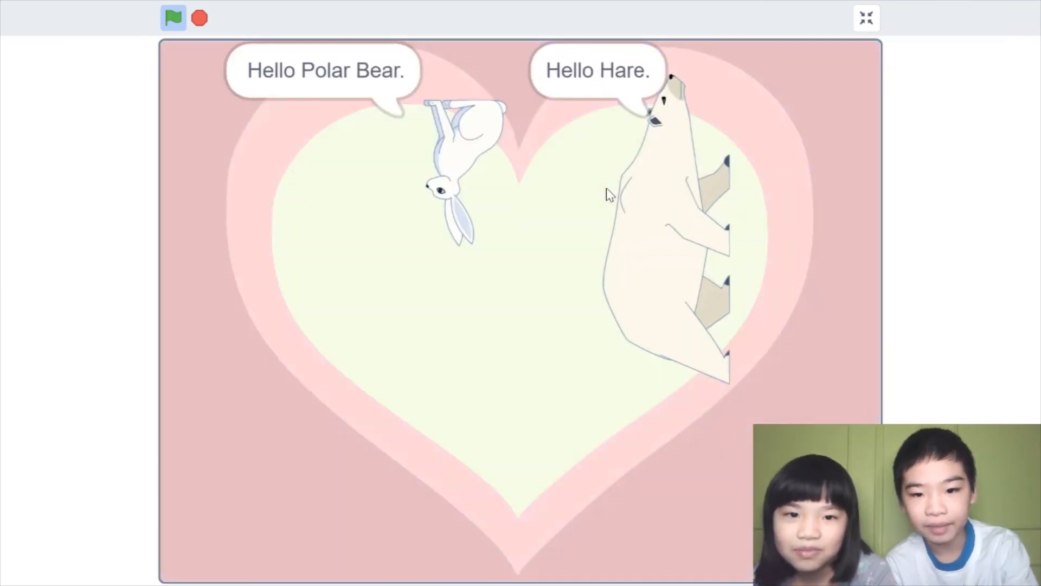